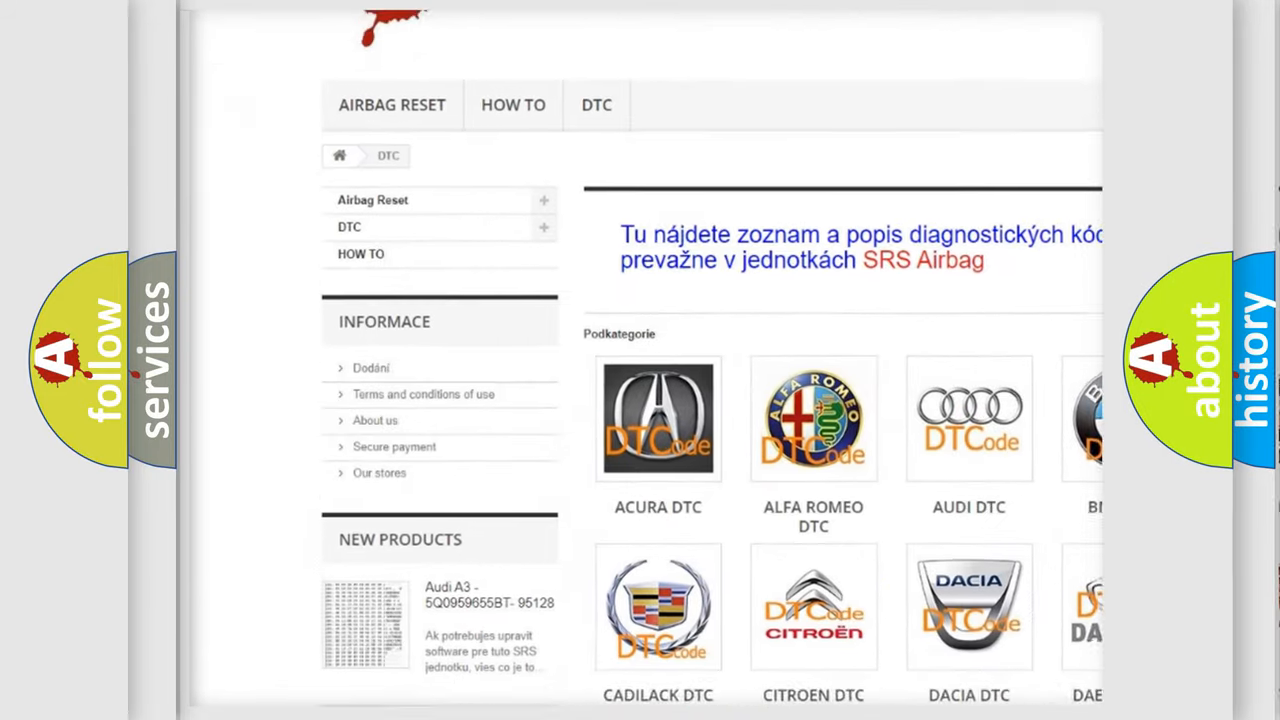
Scroll the DTC page down past the brand logos to the list of B codes
scroll("down", 3)
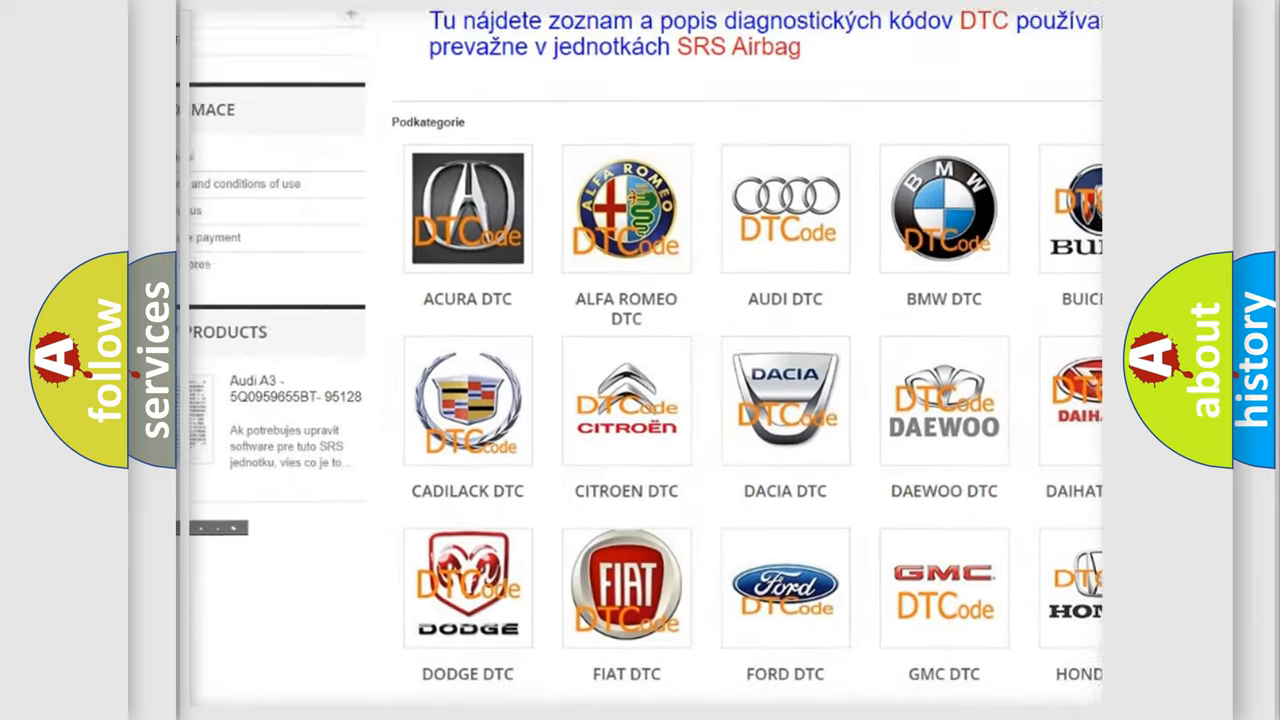
scroll("down", 3)
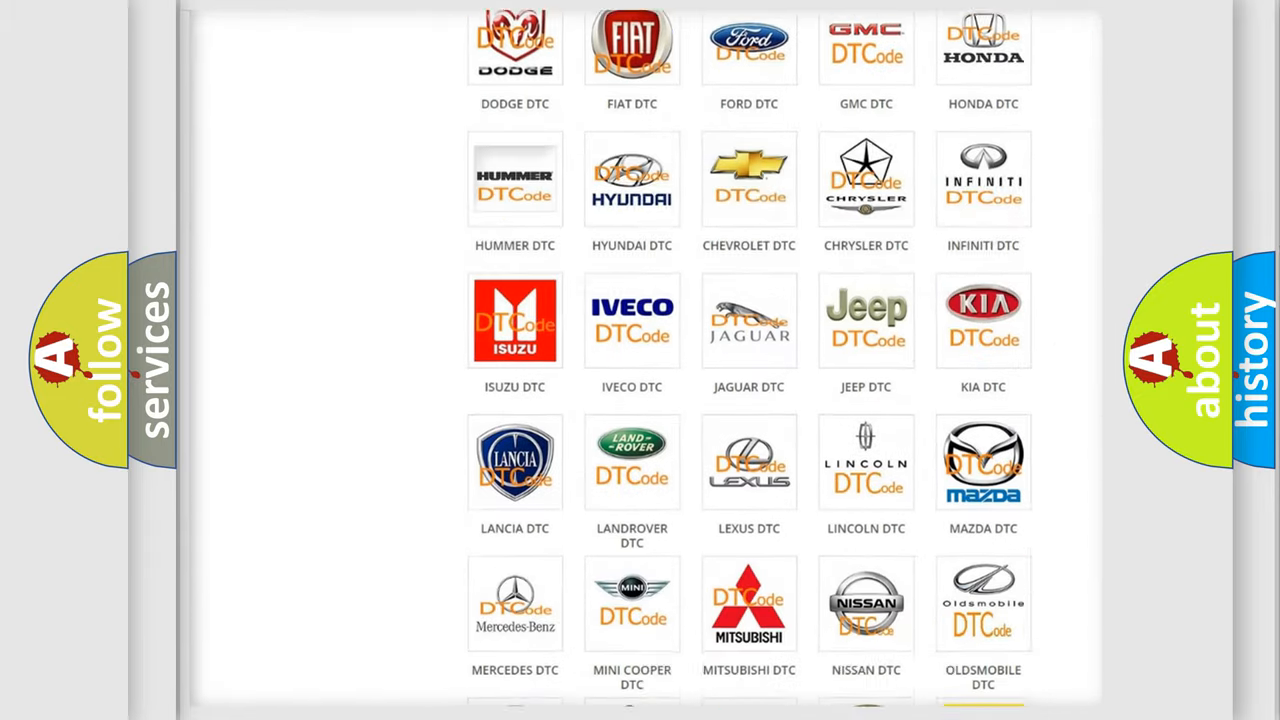
scroll("down", 3)
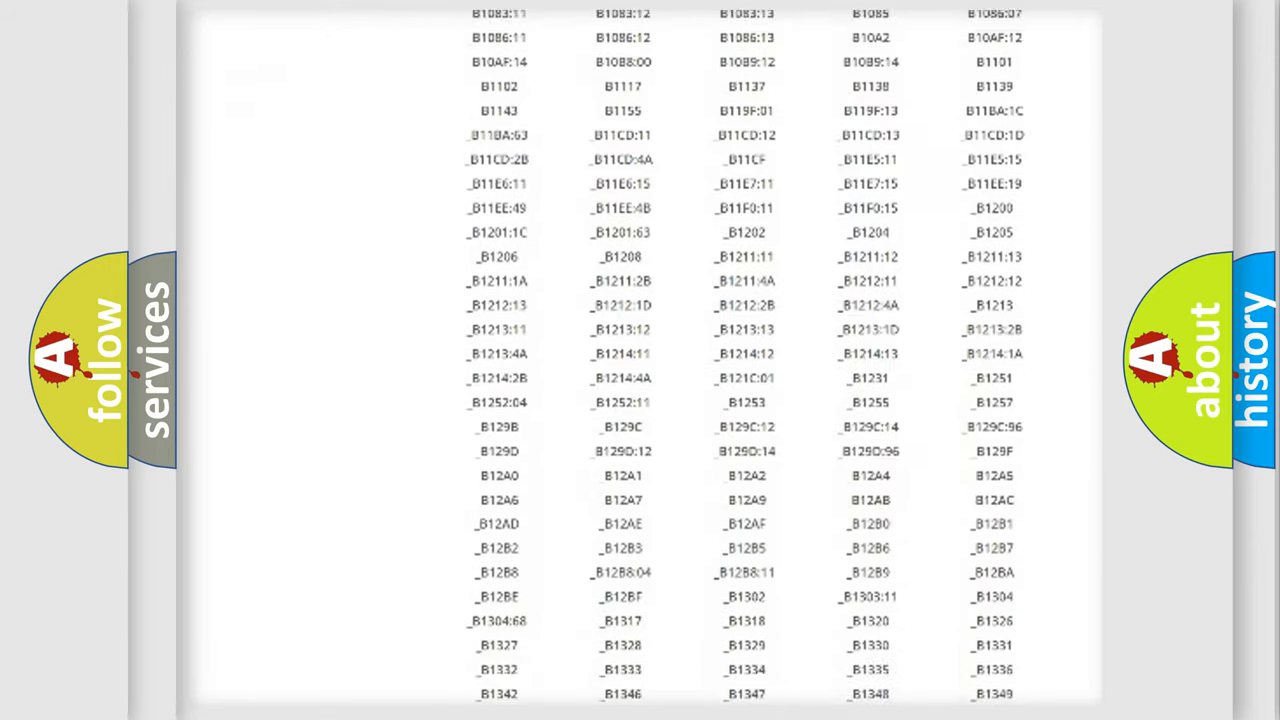
scroll("down", 3)
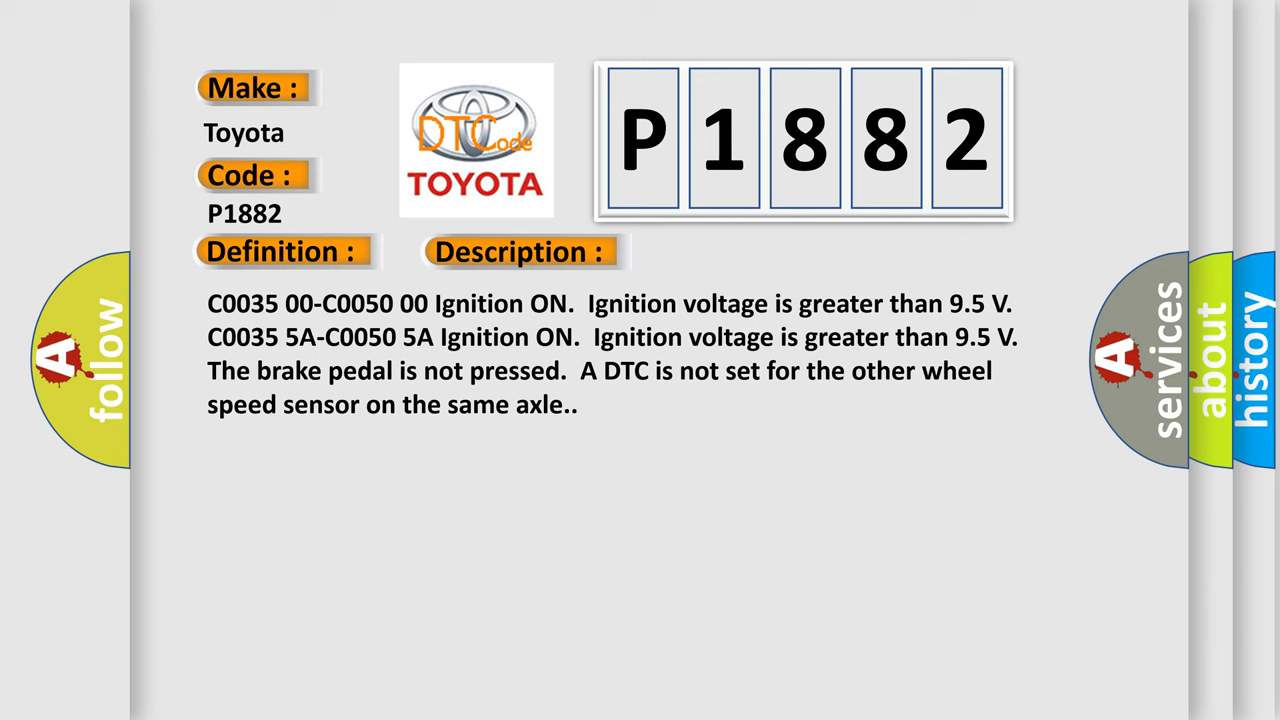
Advance to the Cause slide for Toyota code P1882
left_click(733, 251)
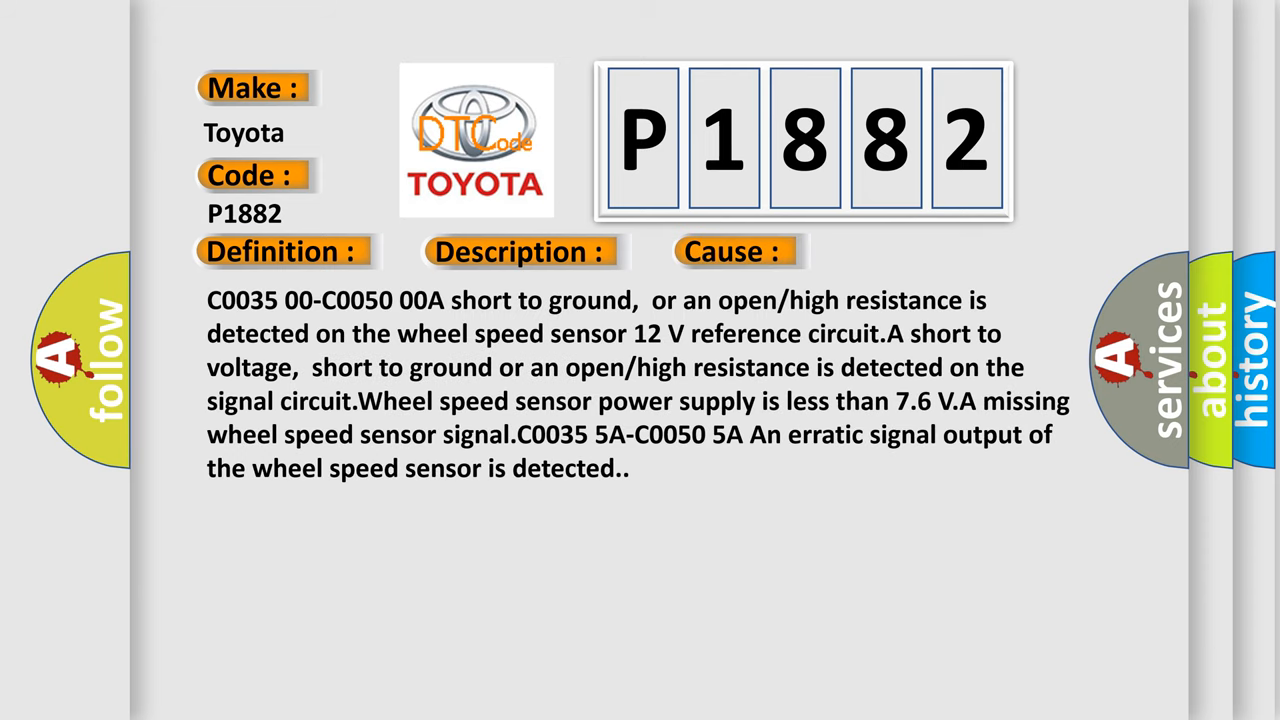